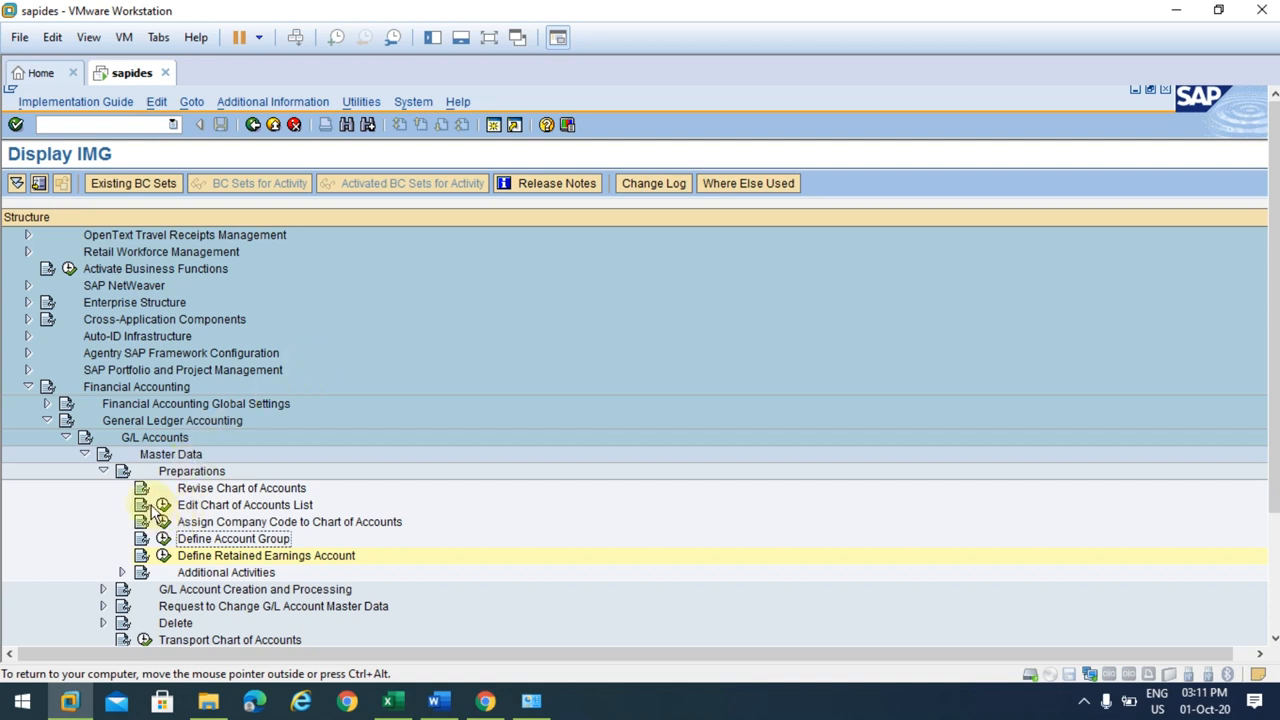
mouse_move(163, 558)
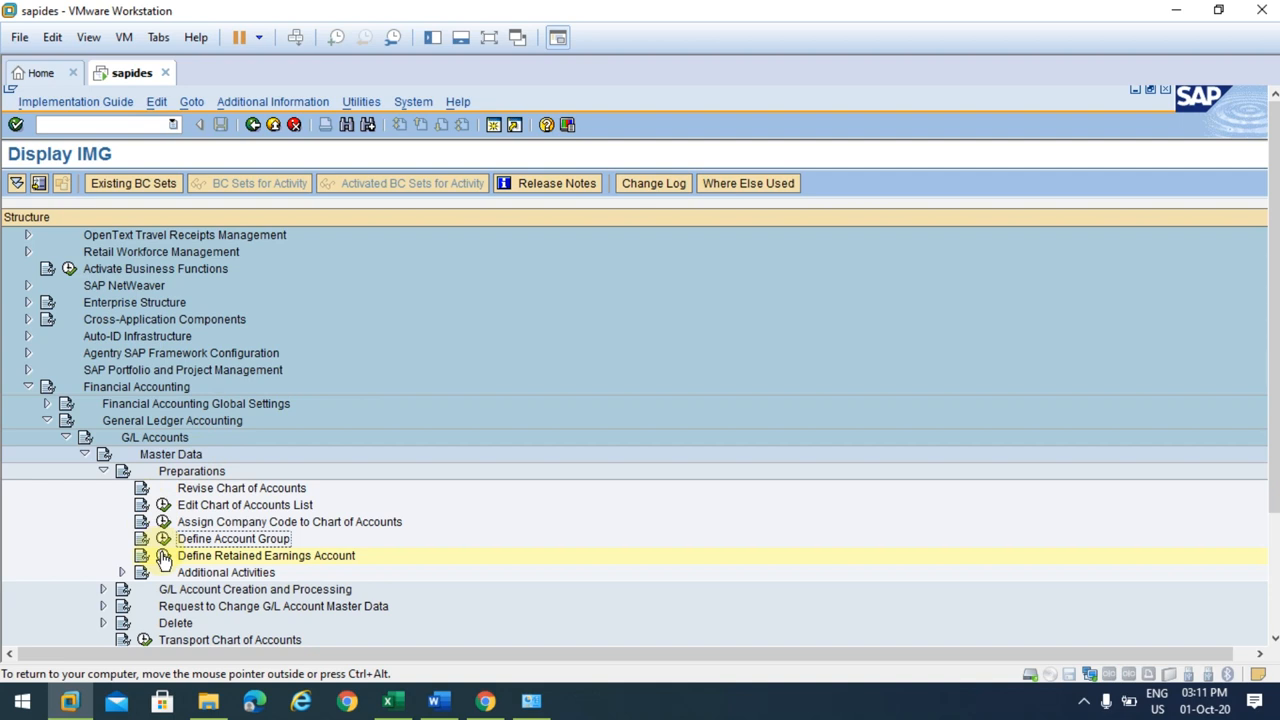
mouse_move(163, 539)
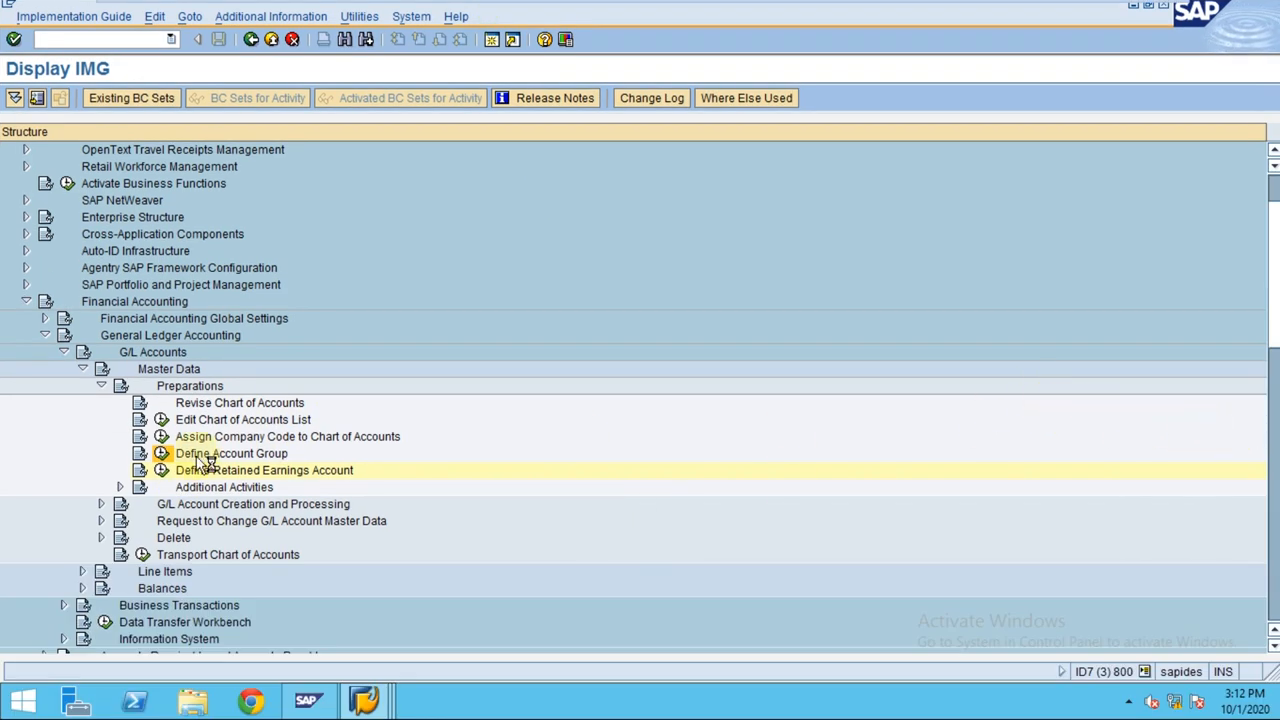
mouse_move(208, 465)
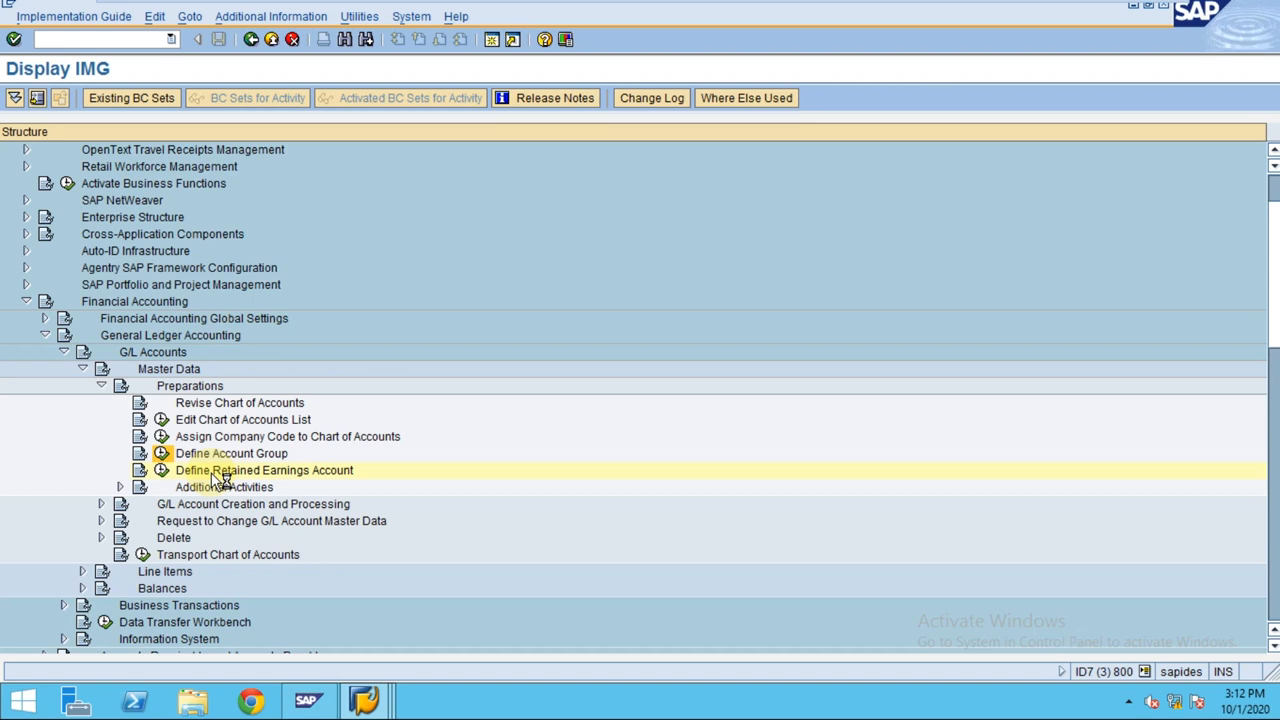
Browse the G/L account groups list, then return to the implementation guide tree
double_click(230, 453)
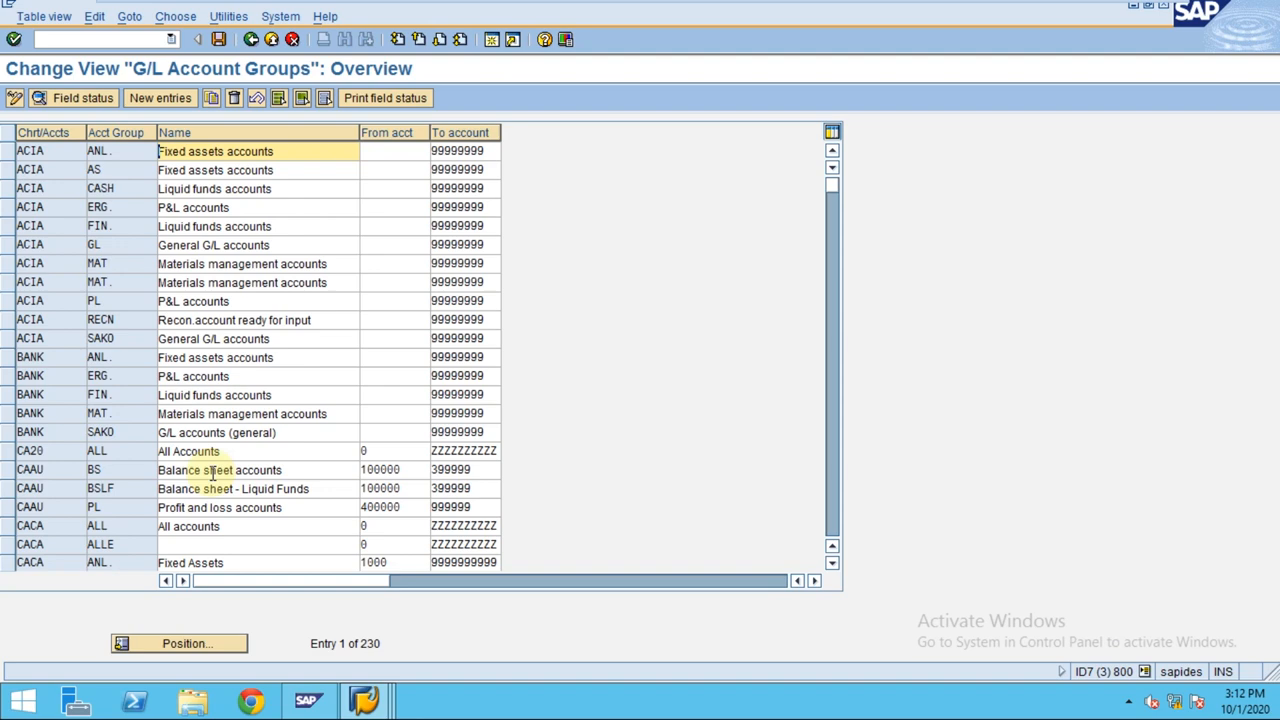
mouse_move(307, 413)
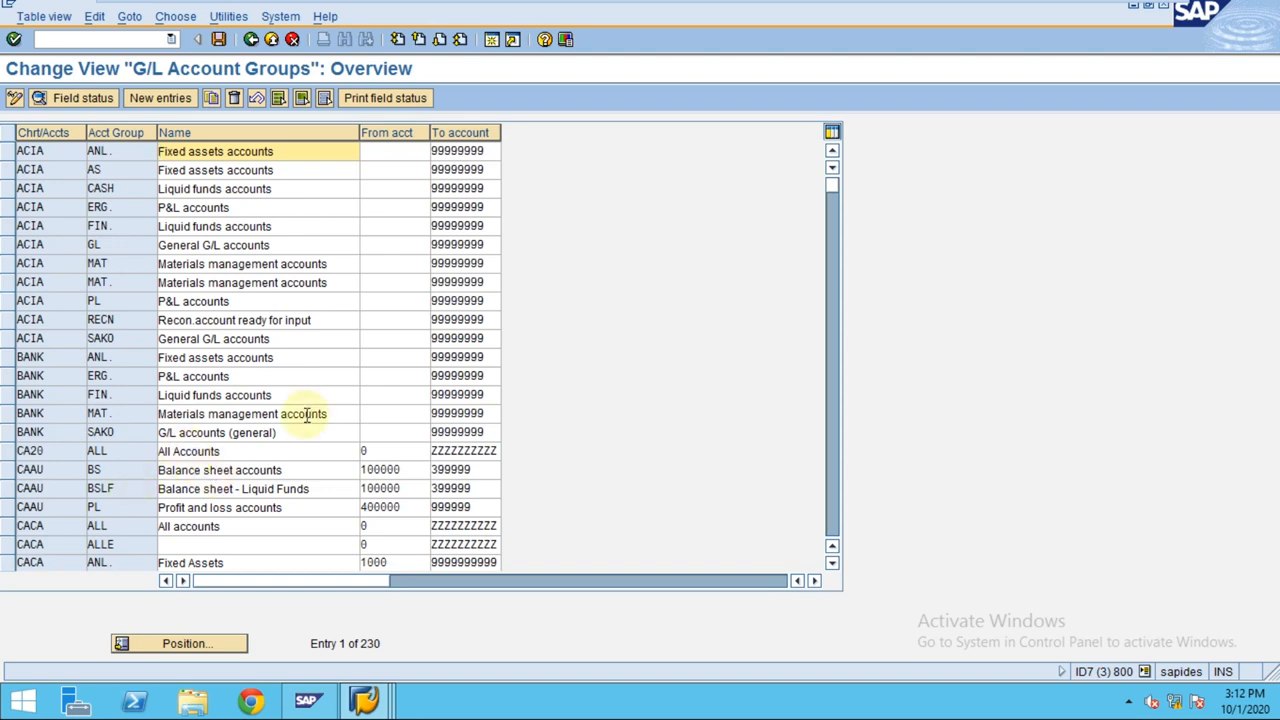
scroll("down", 3)
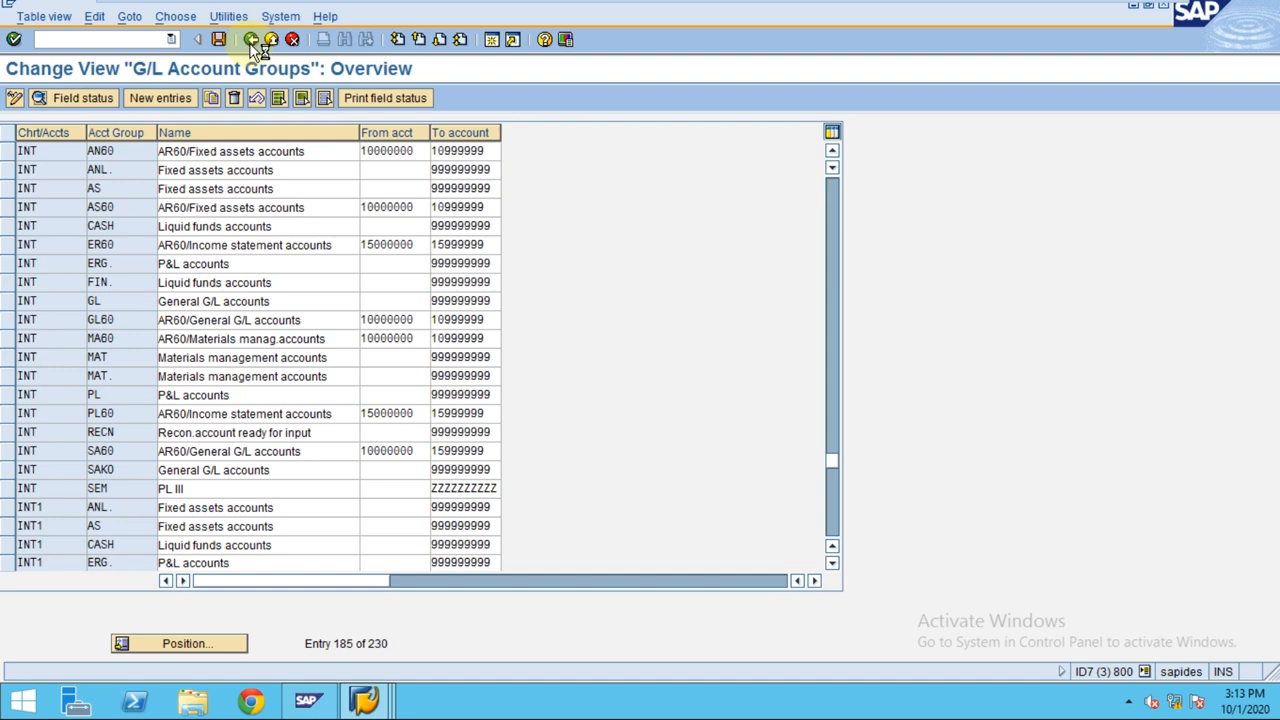
left_click(251, 39)
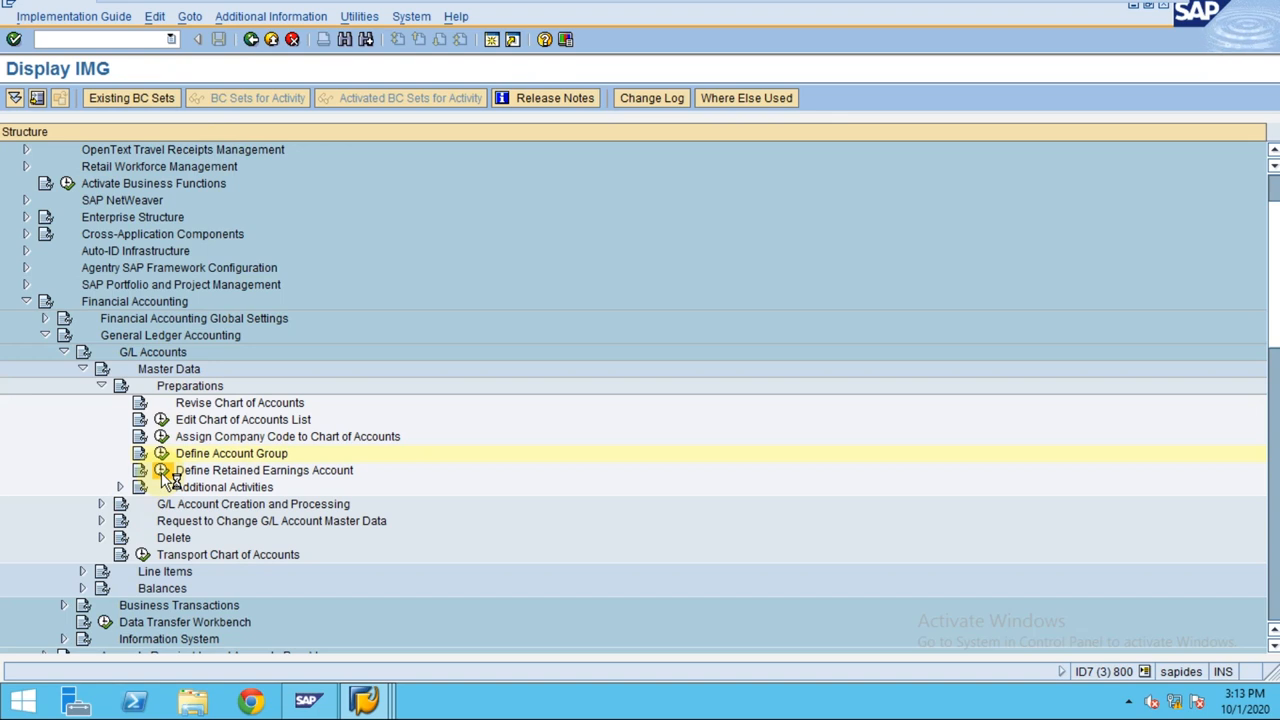
Open Define Retained Earnings Account for chart of accounts INT1
double_click(239, 402)
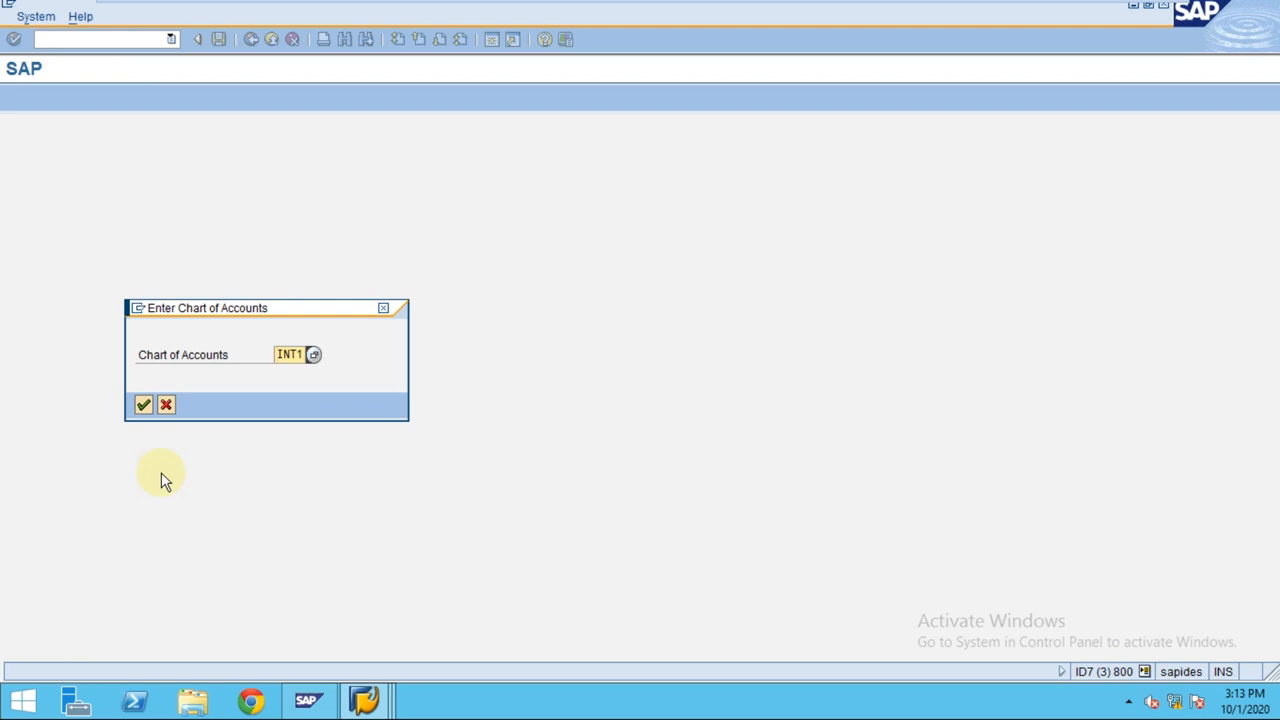
left_click(290, 354)
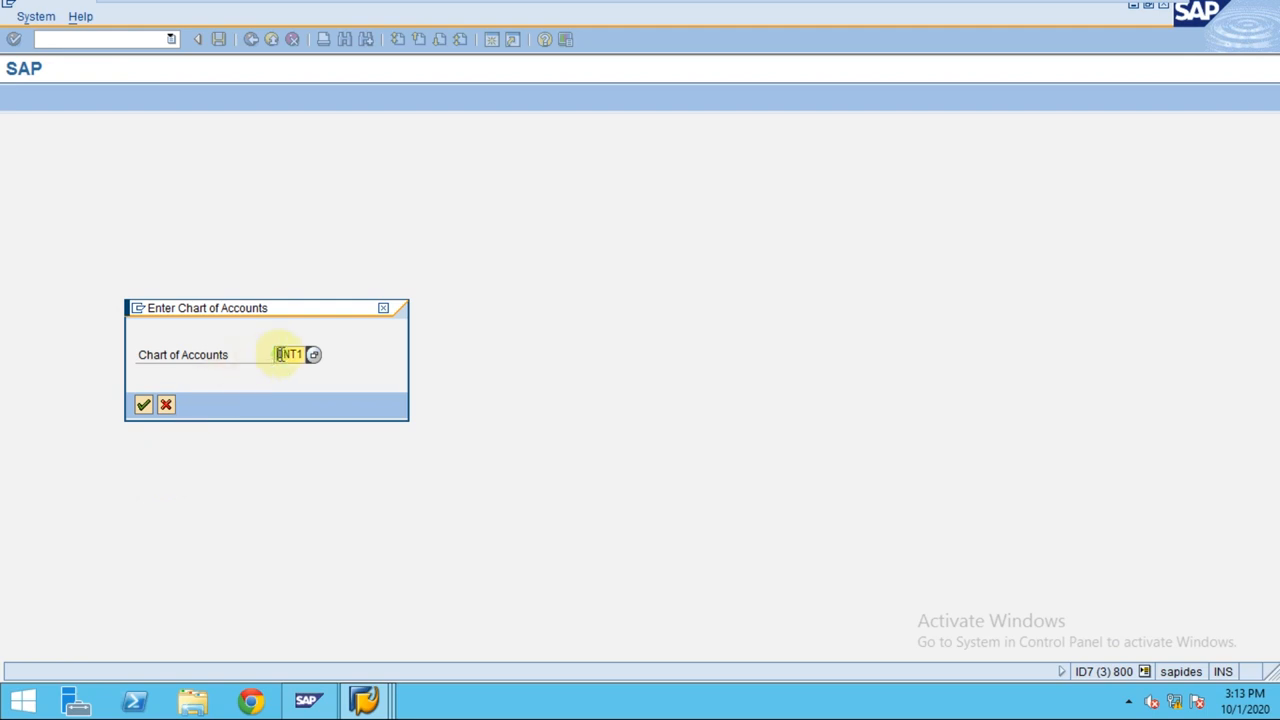
left_click(142, 404)
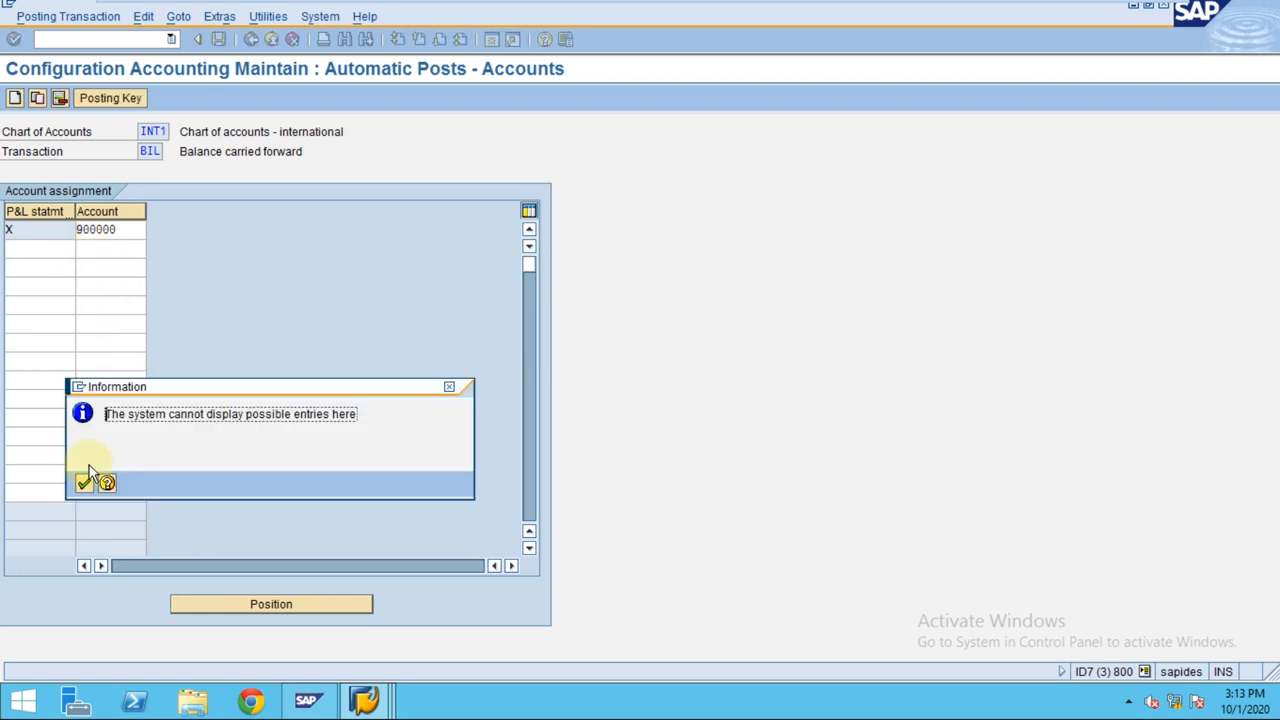
Dismiss the information message and bring the SAP window back into focus
left_click(85, 483)
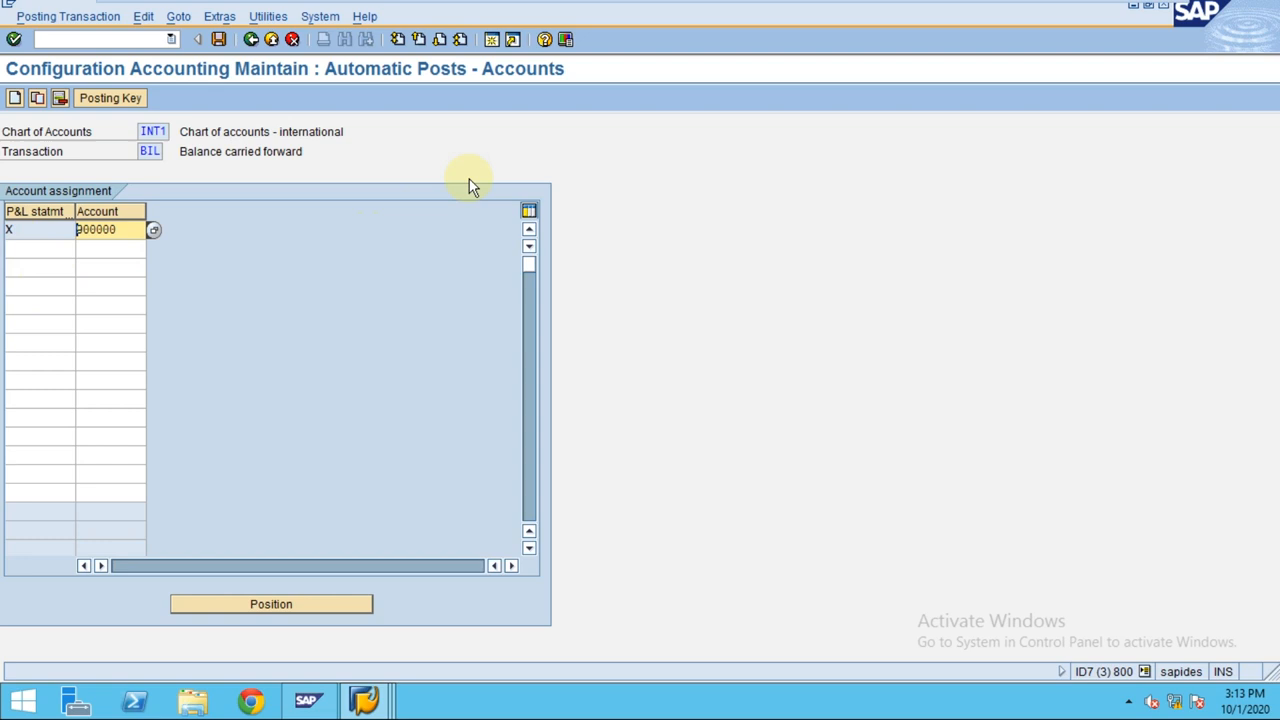
mouse_move(535, 168)
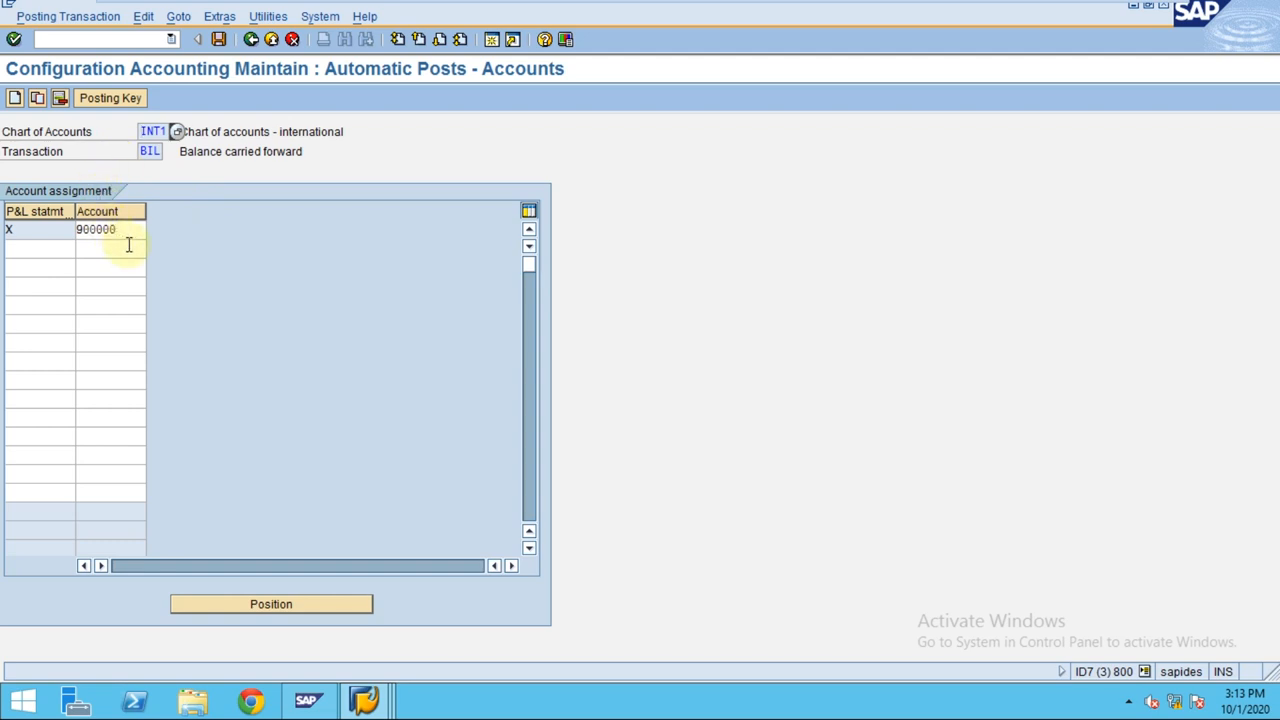
mouse_move(700, 360)
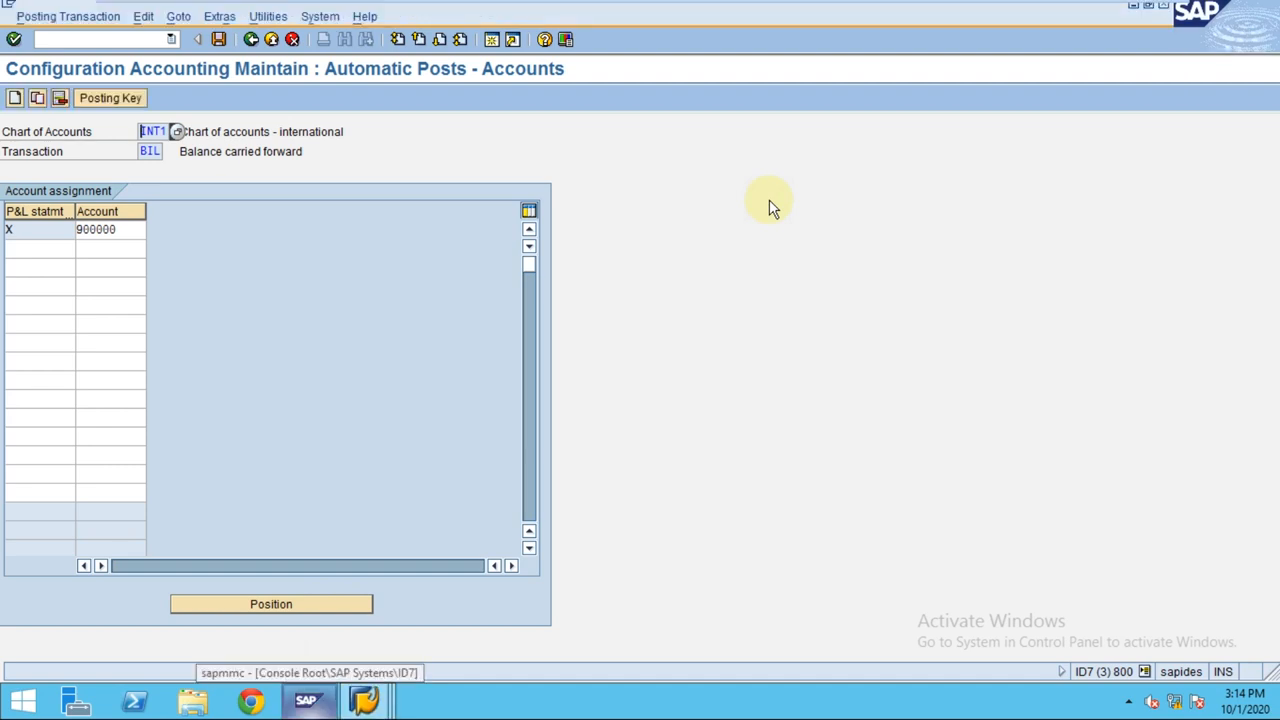
mouse_move(630, 245)
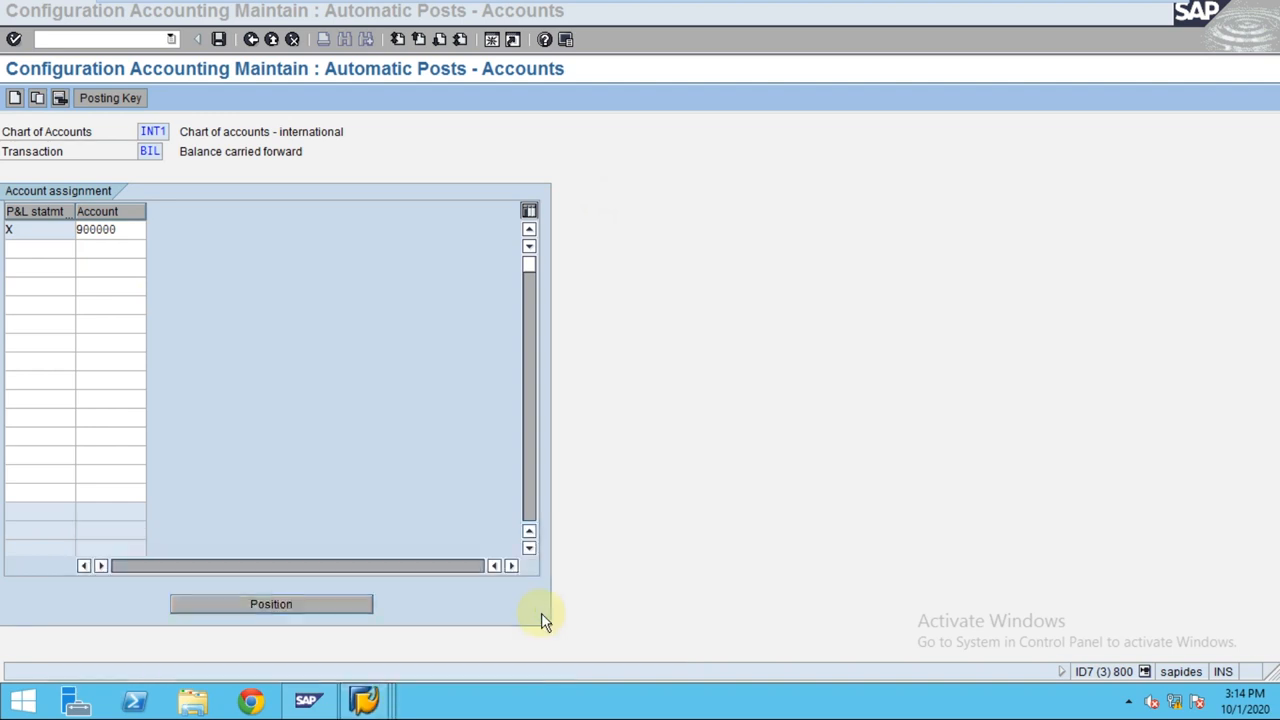
left_click(110, 229)
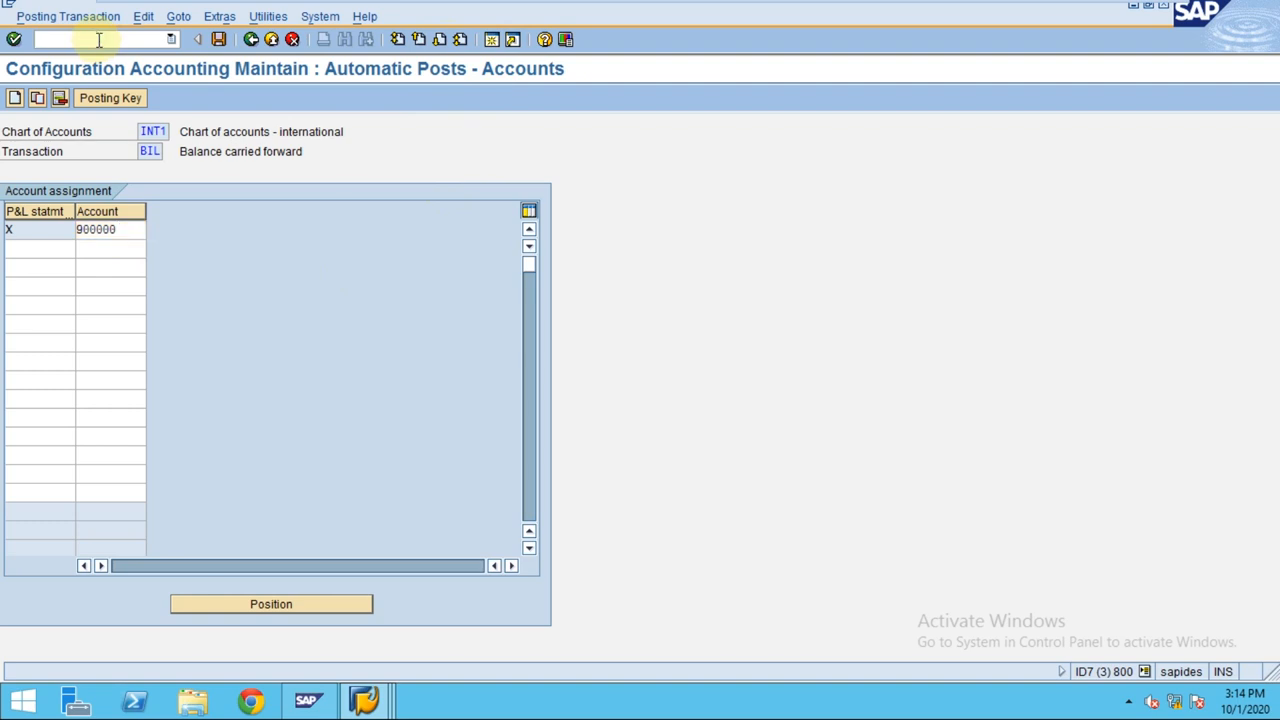
Open a new session with /o and look up G/L account 900000
type("/n")
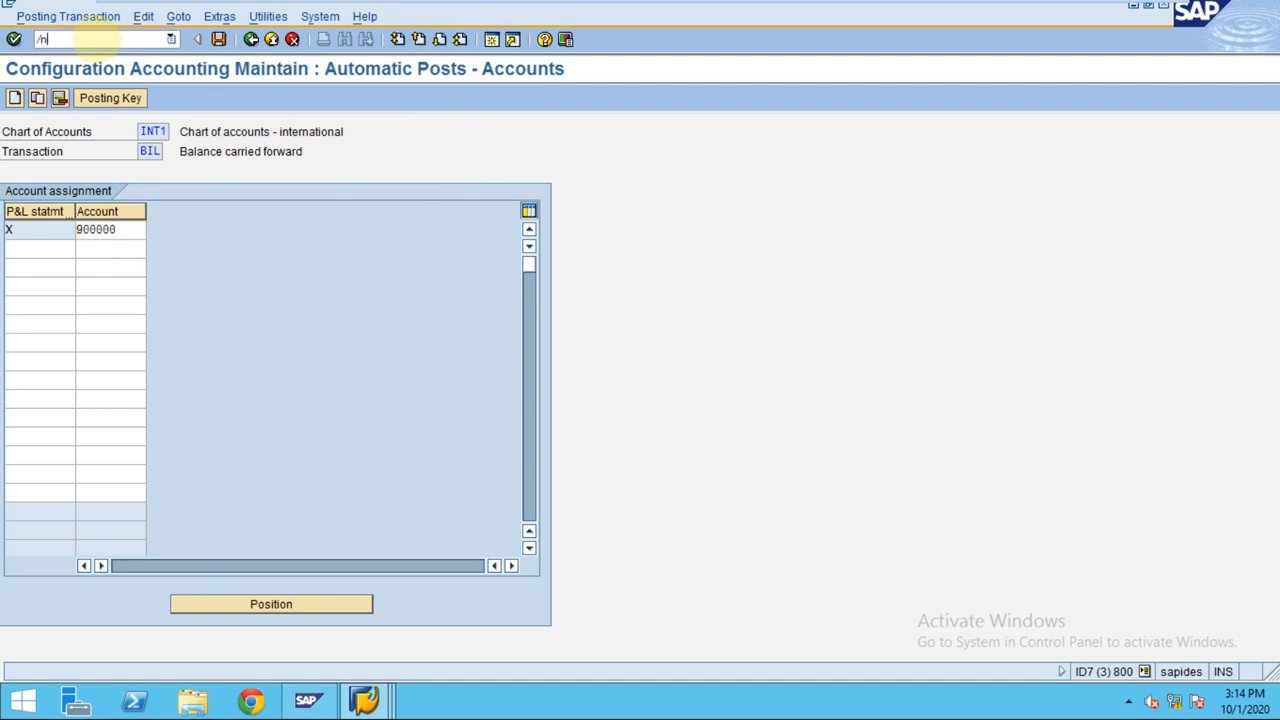
key("Backspace")
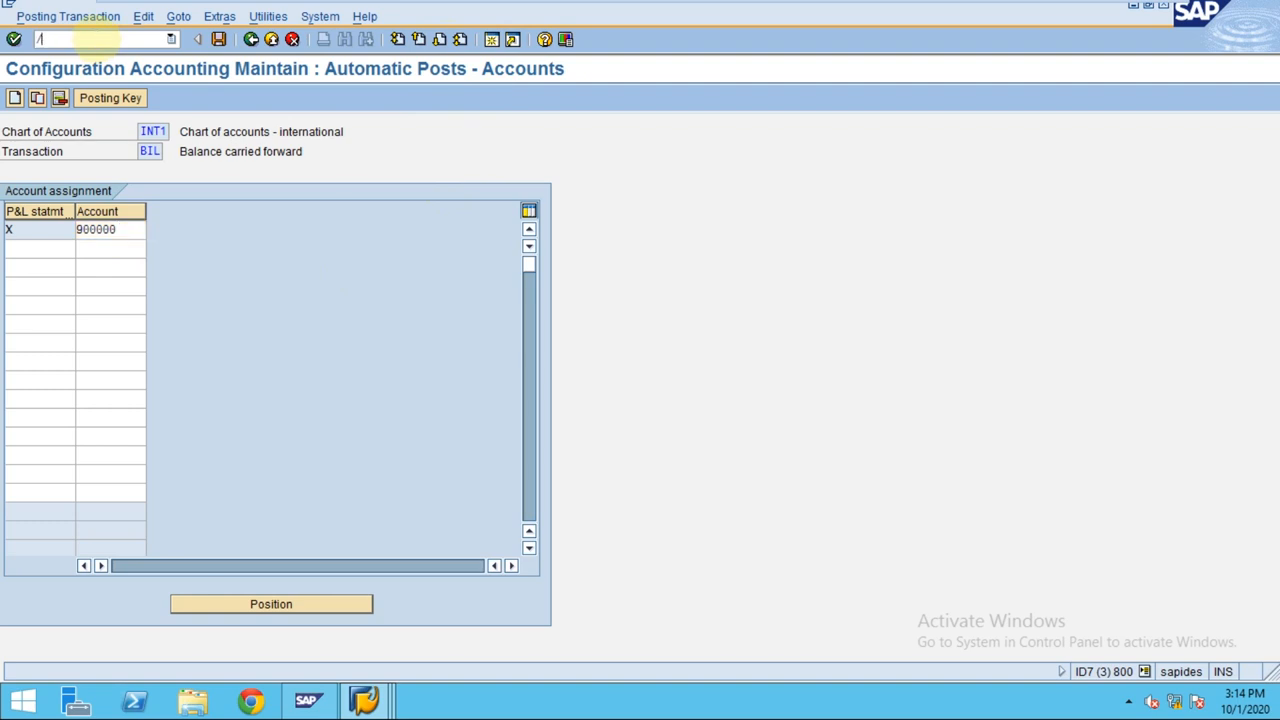
type("o")
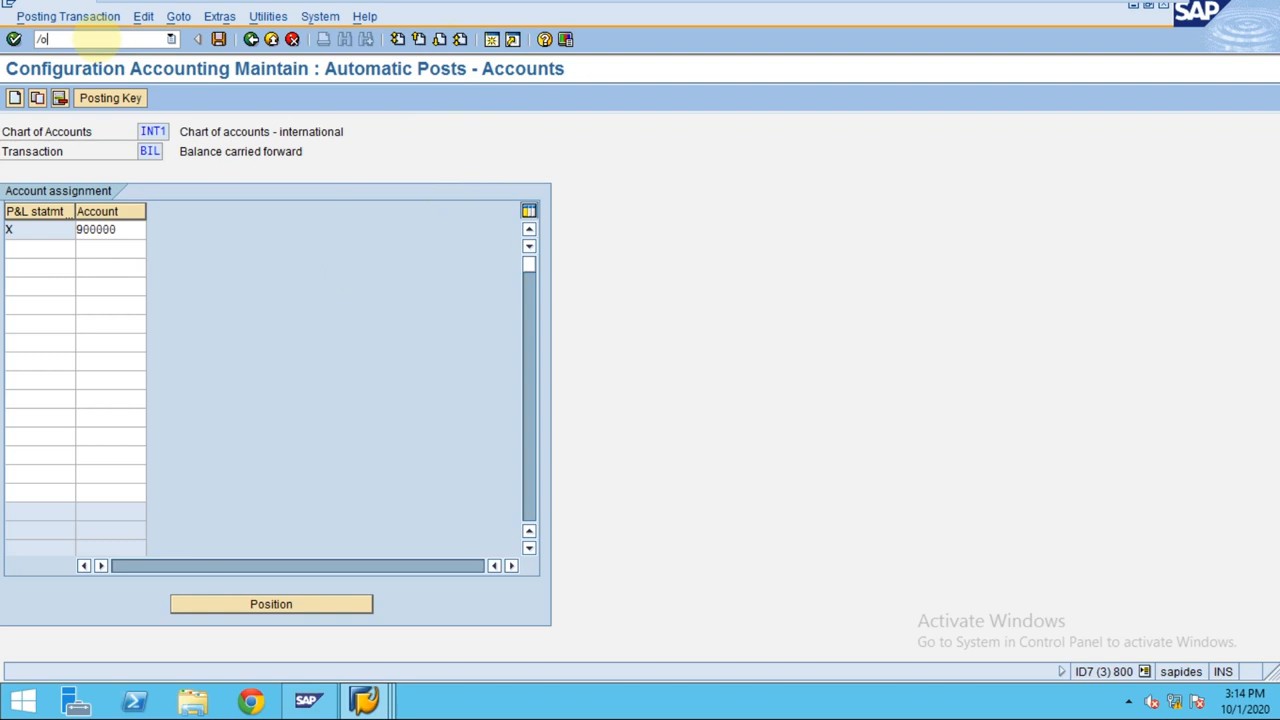
key("Enter")
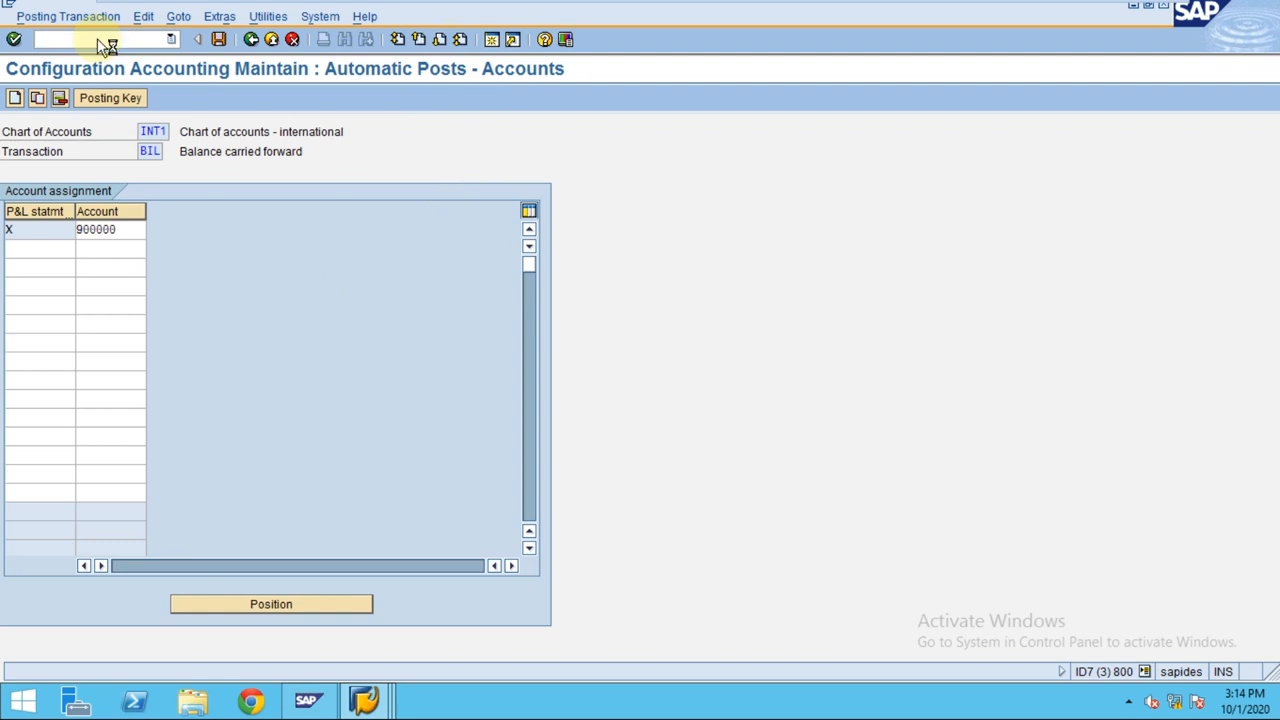
mouse_move(575, 95)
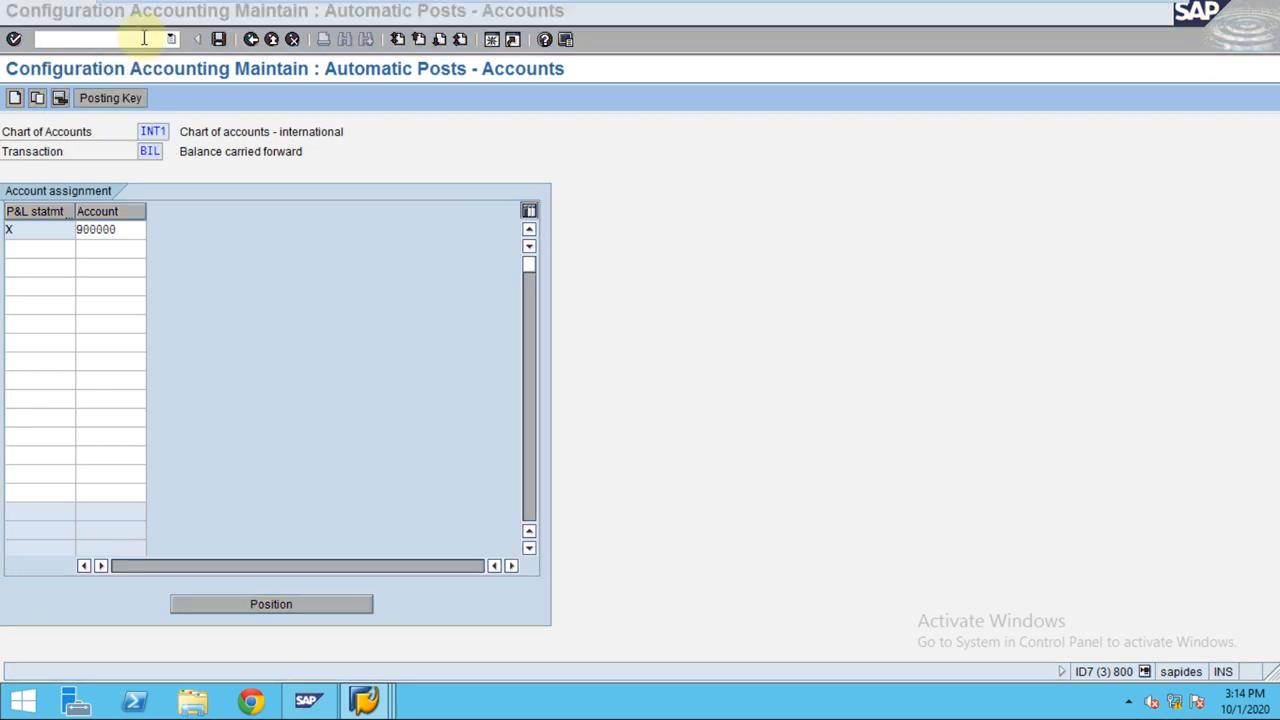
mouse_move(303, 170)
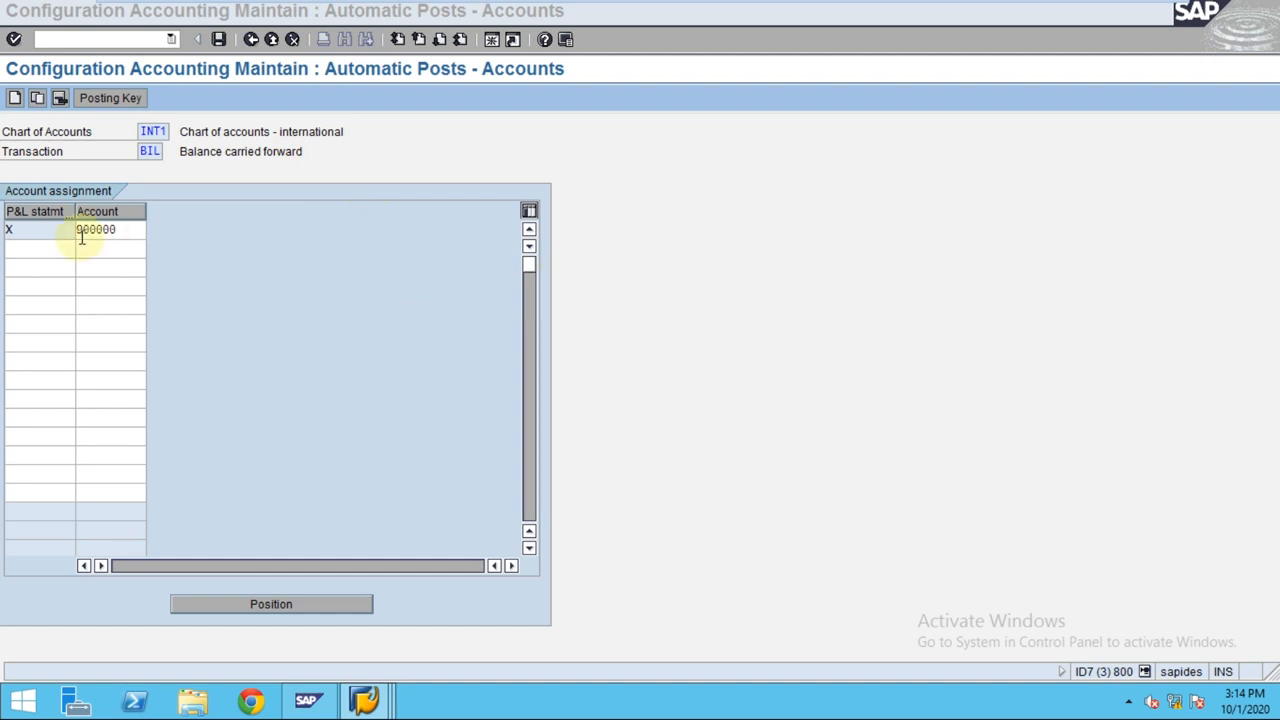
left_click(96, 229)
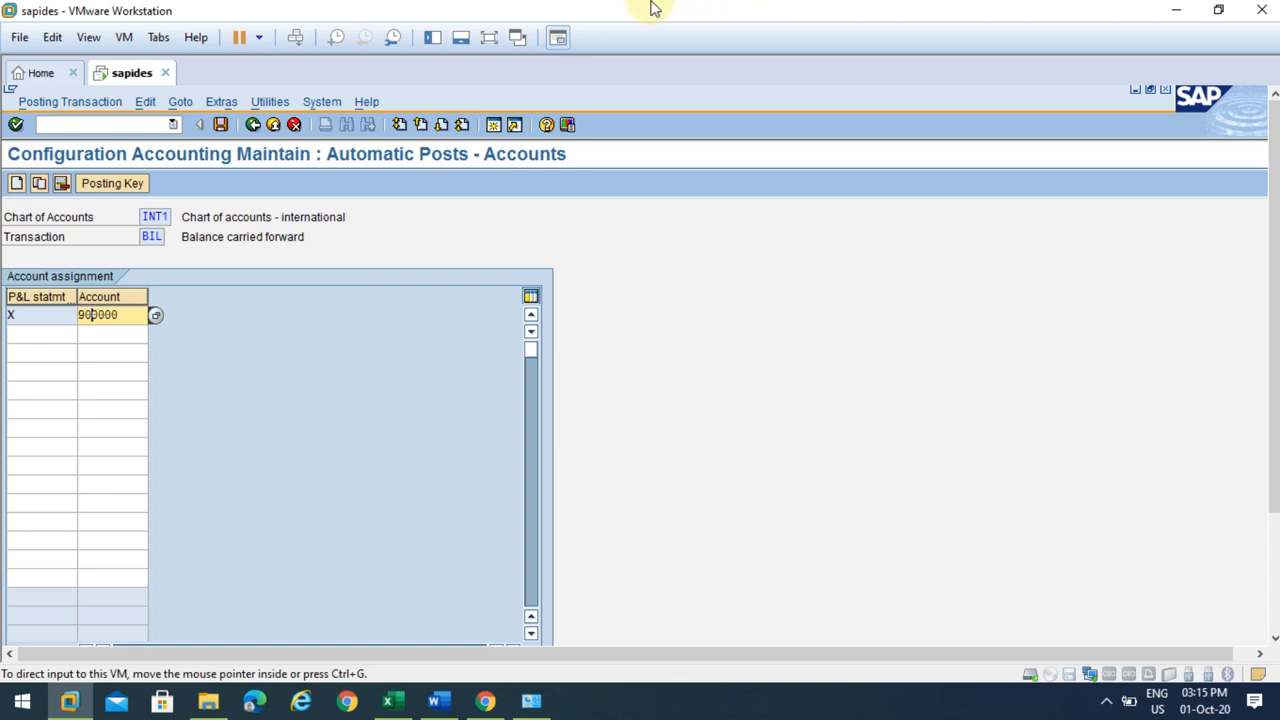
mouse_move(614, 26)
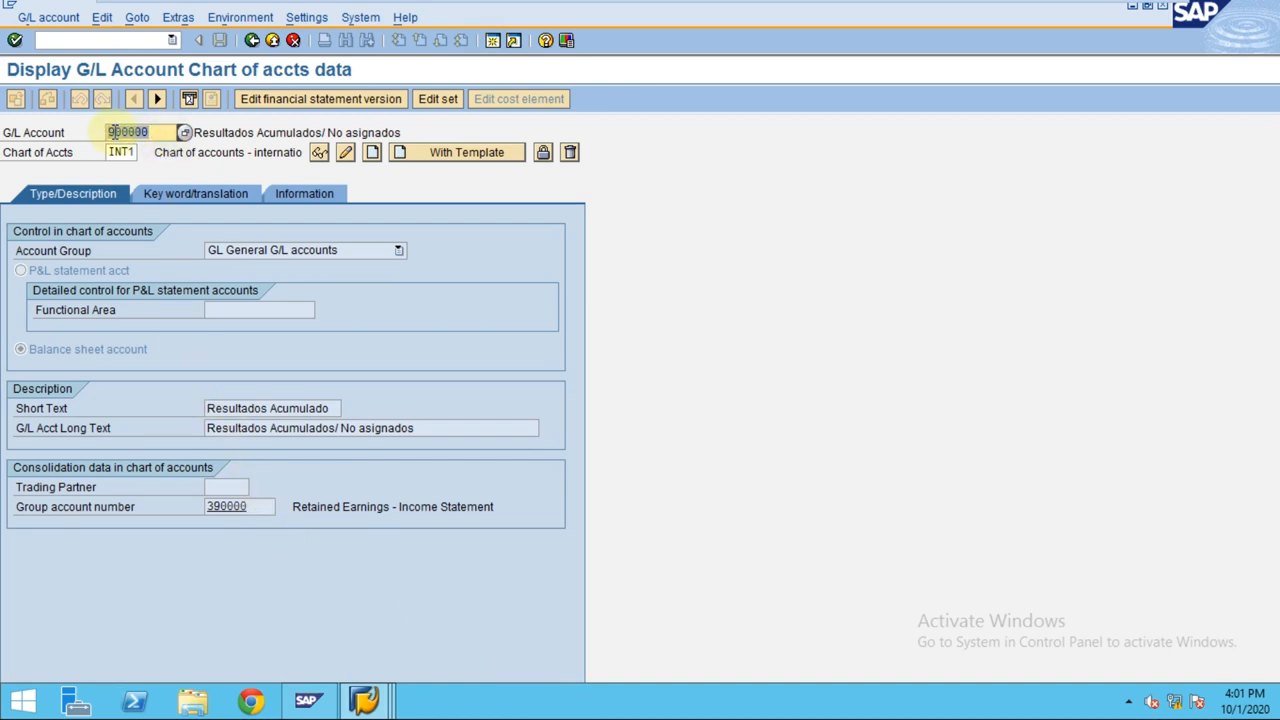
left_click(21, 349)
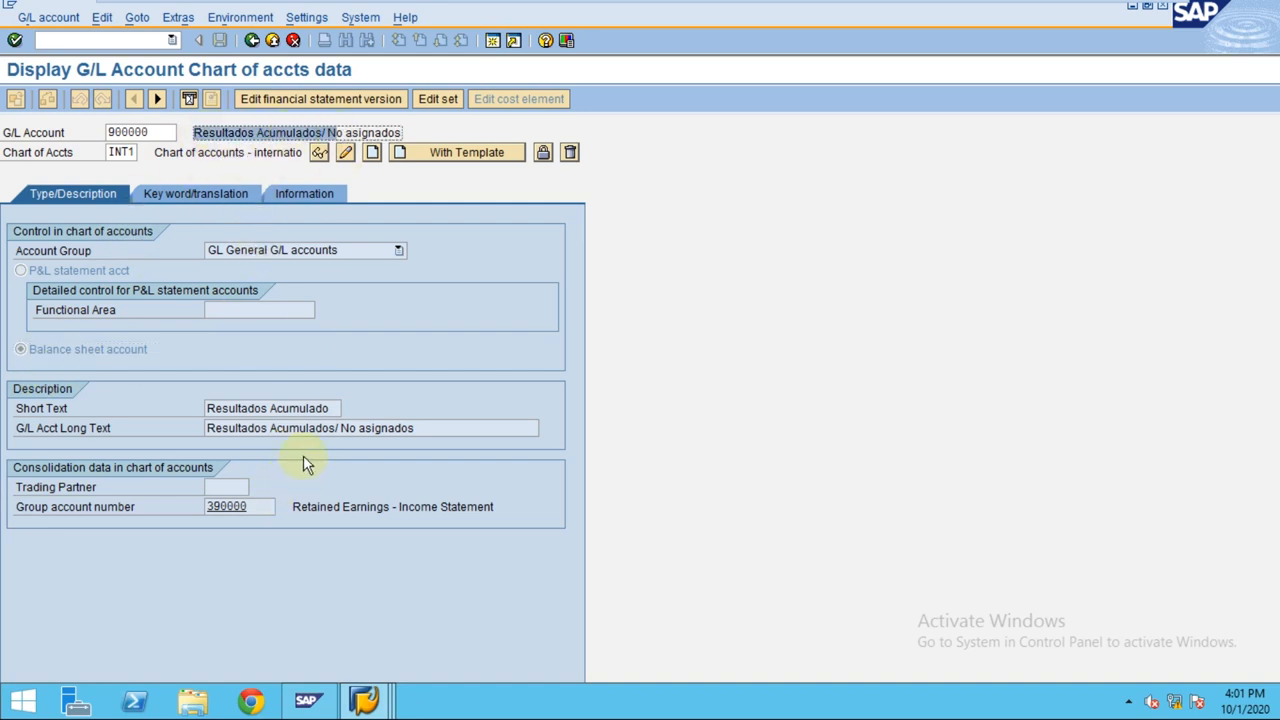
mouse_move(95, 462)
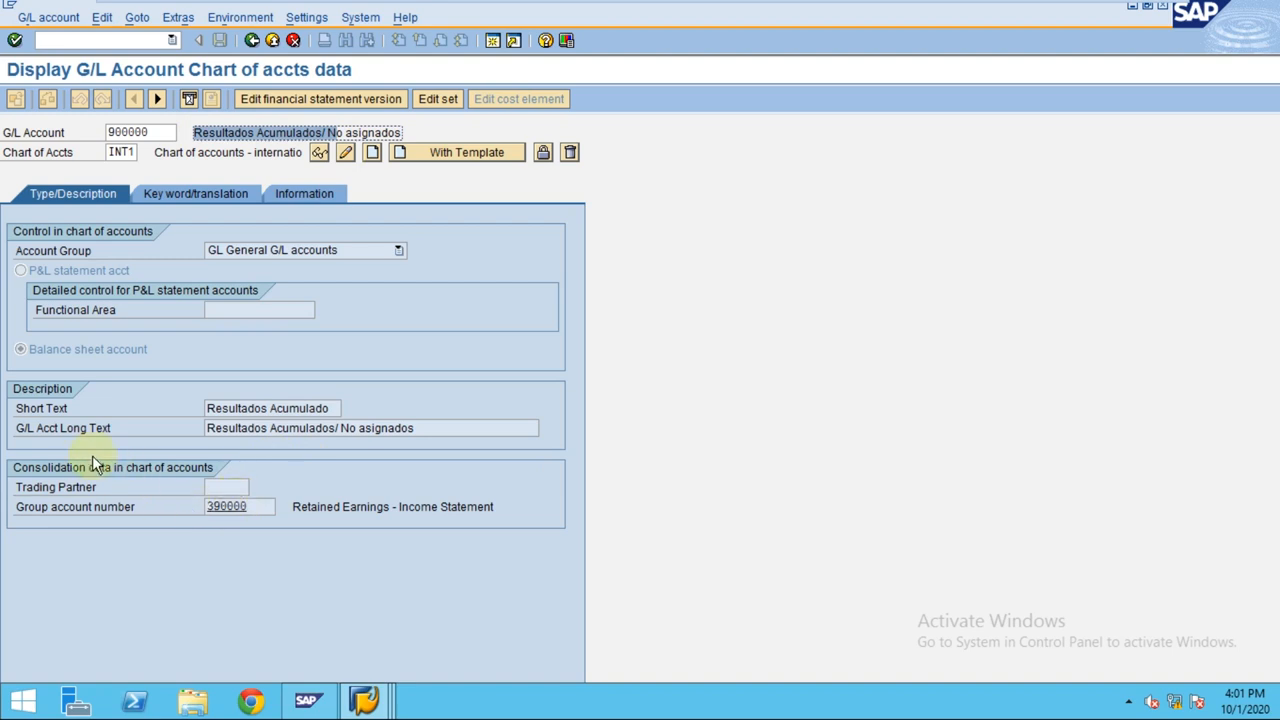
mouse_move(88, 465)
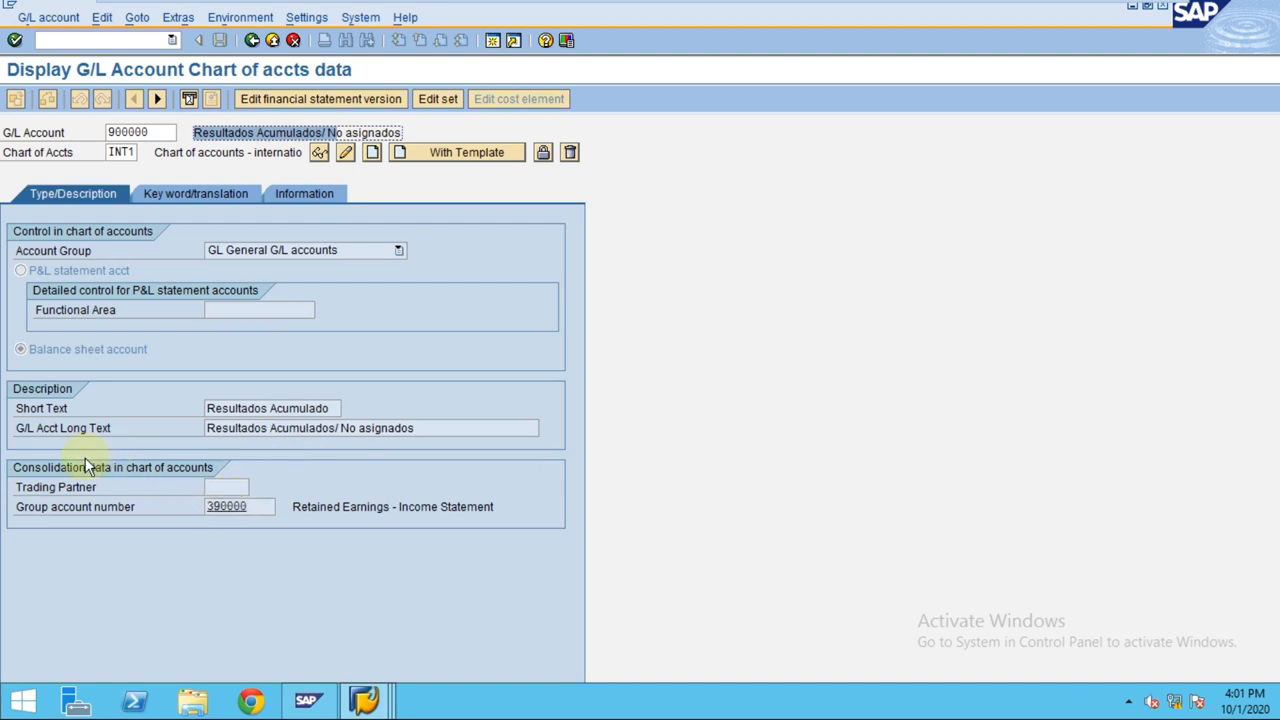
mouse_move(207, 385)
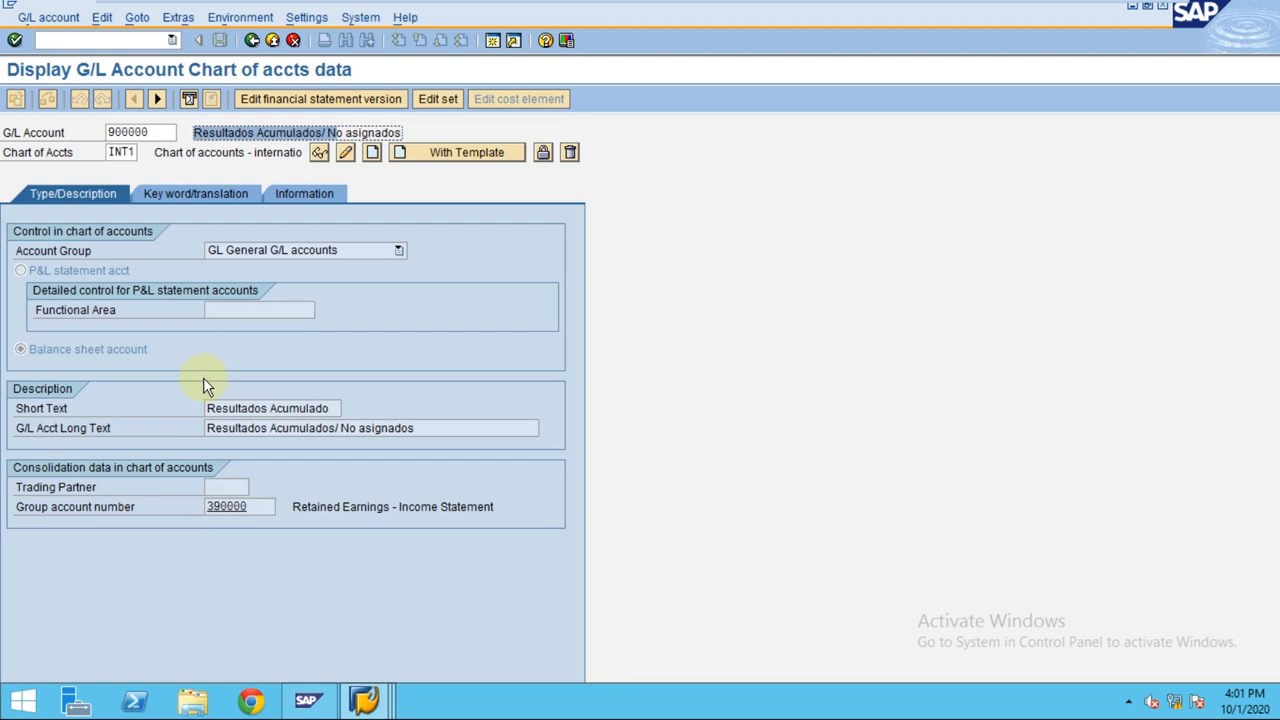
mouse_move(95, 343)
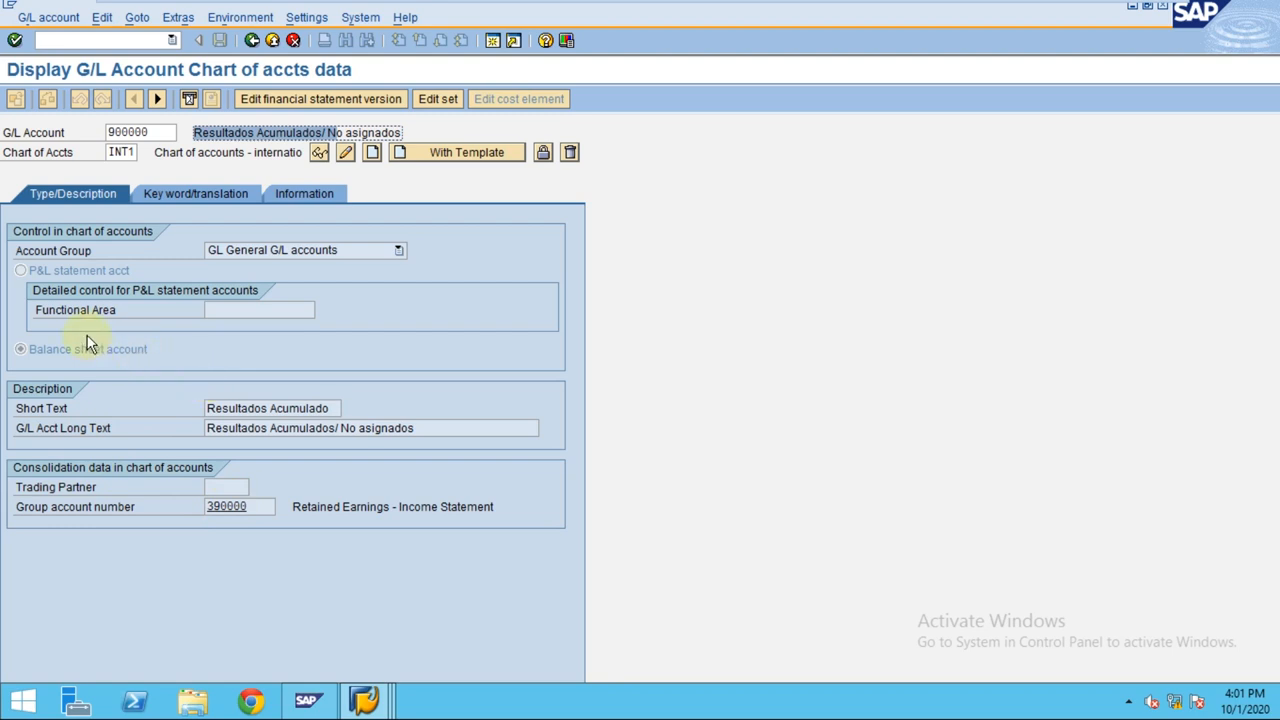
mouse_move(83, 348)
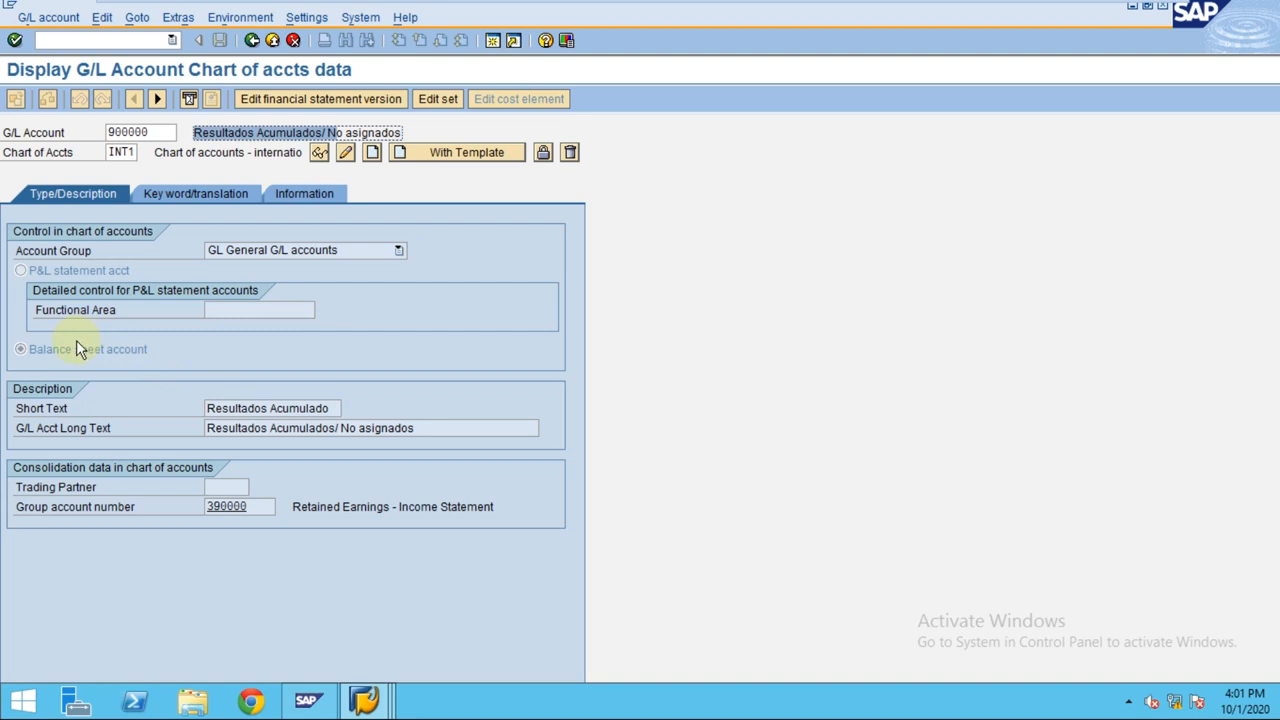